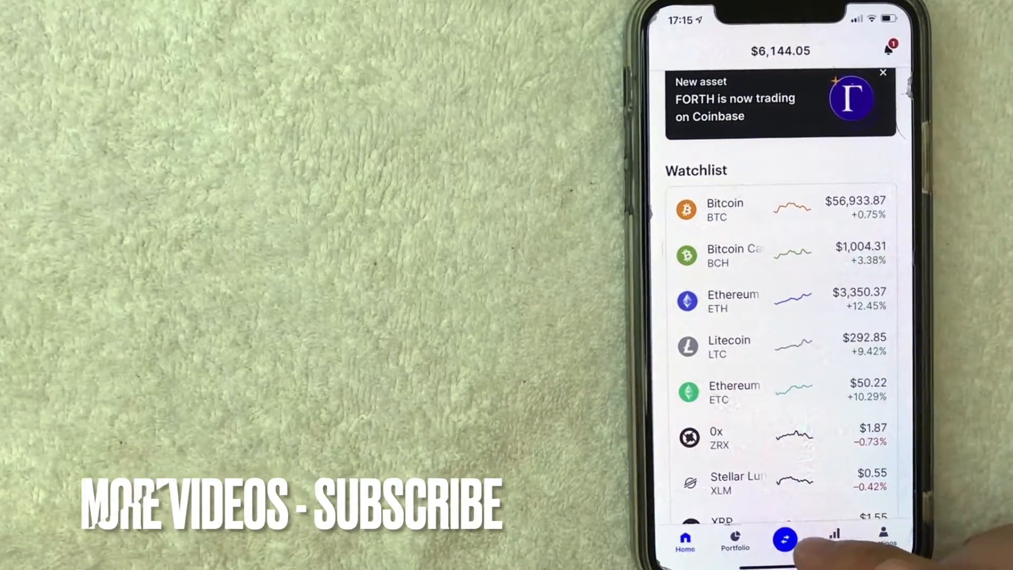
- Start the Buy flow from the center trade button to list purchasable assets
left_click(786, 549)
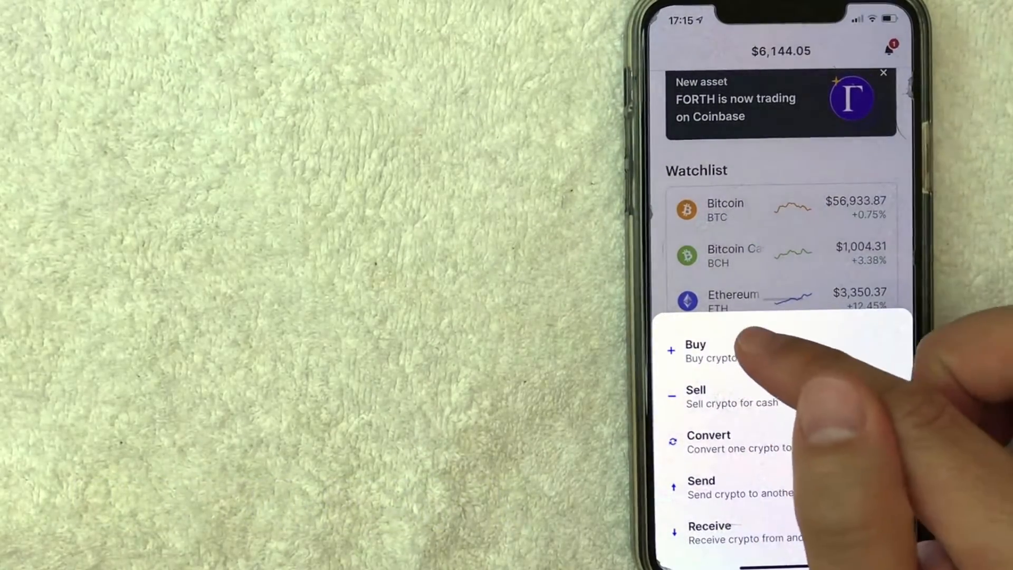
left_click(695, 352)
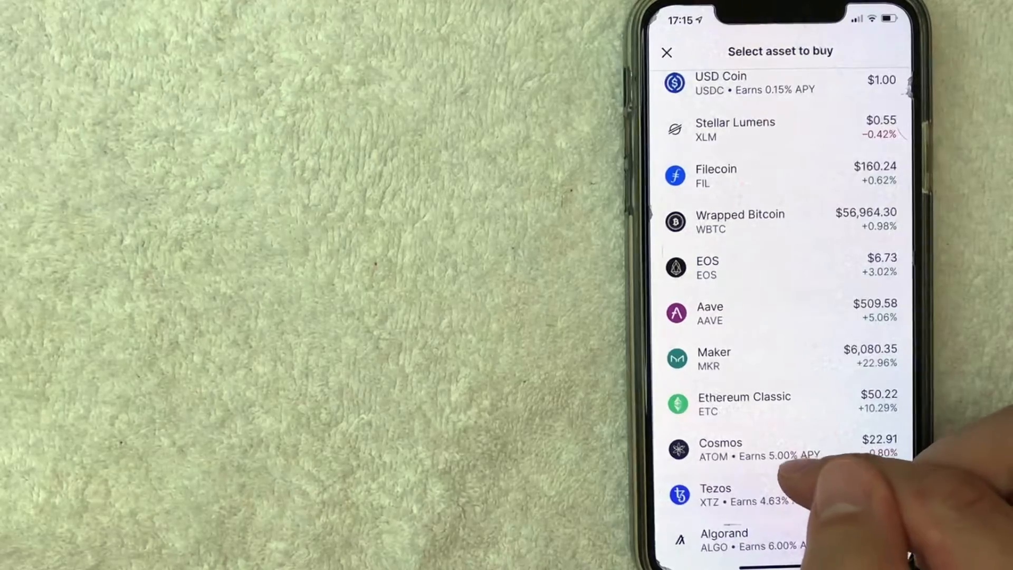
- Pick Synthetix Network Token from the asset list, previewing a $50.00 order of about 2.55 SNX
scroll("down", 3)
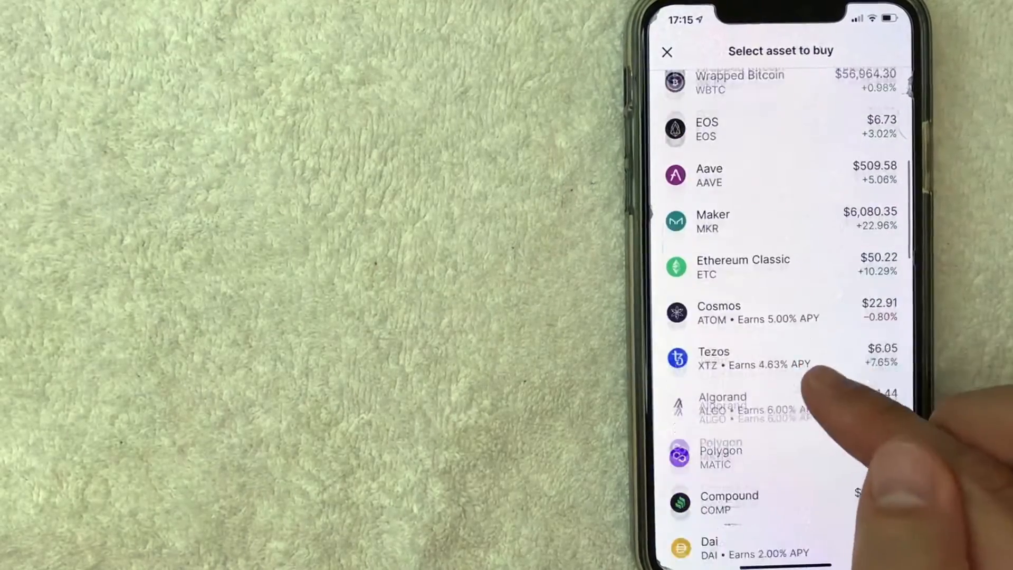
scroll("down", 3)
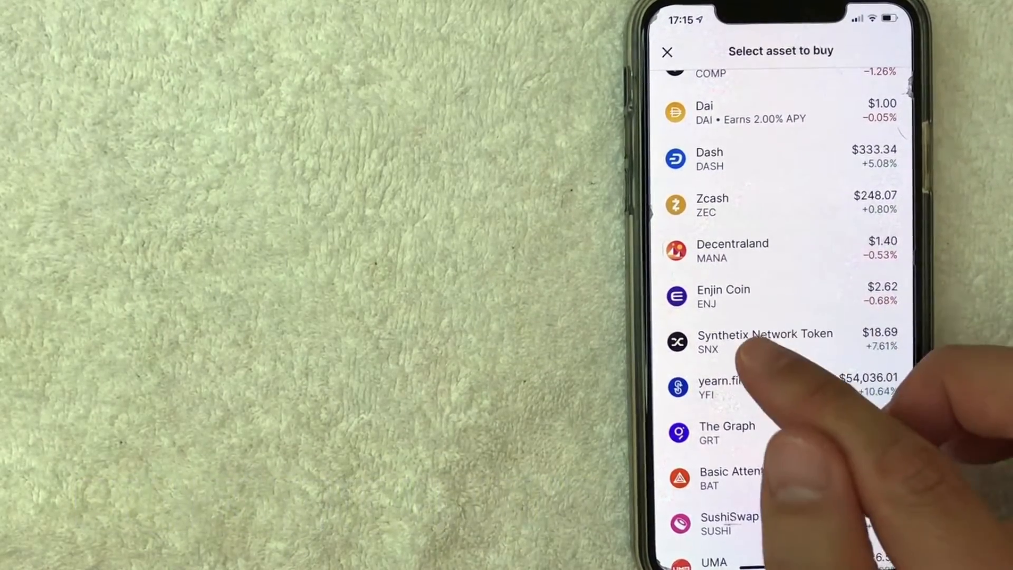
left_click(764, 341)
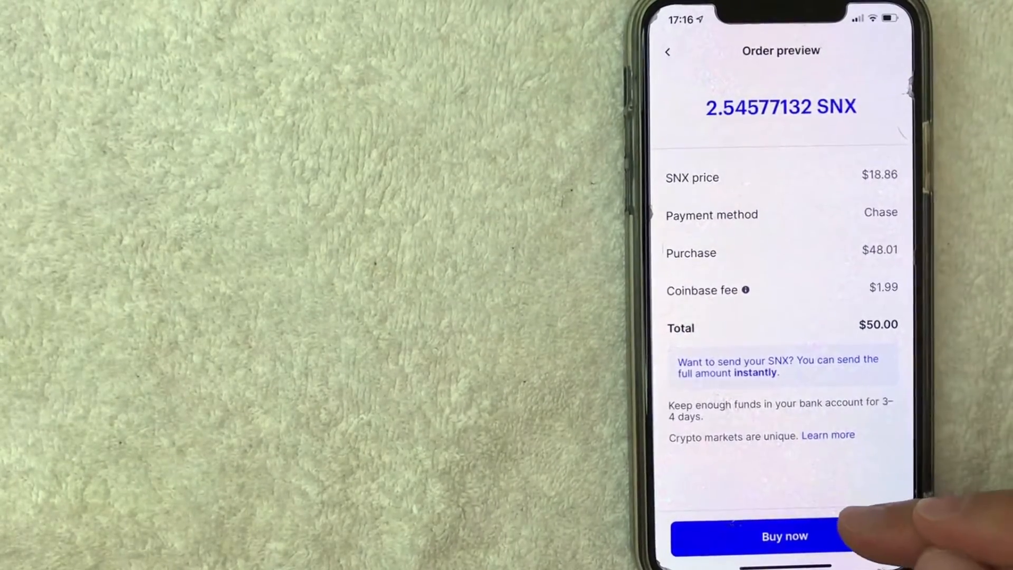
- Place the $50 SNX order and view the SNX account showing 2.54577132 SNX with the purchase in history
left_click(783, 551)
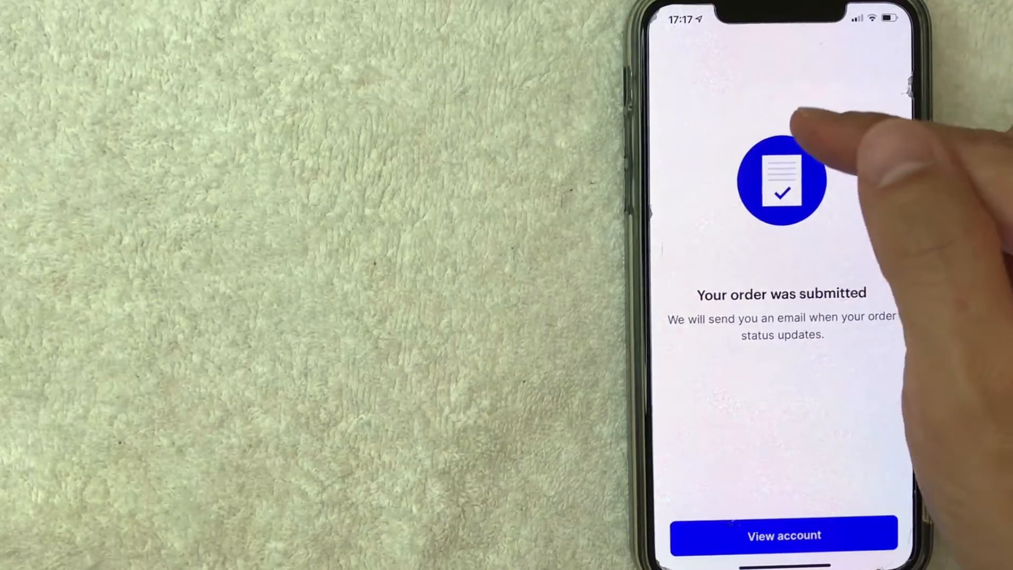
left_click(781, 534)
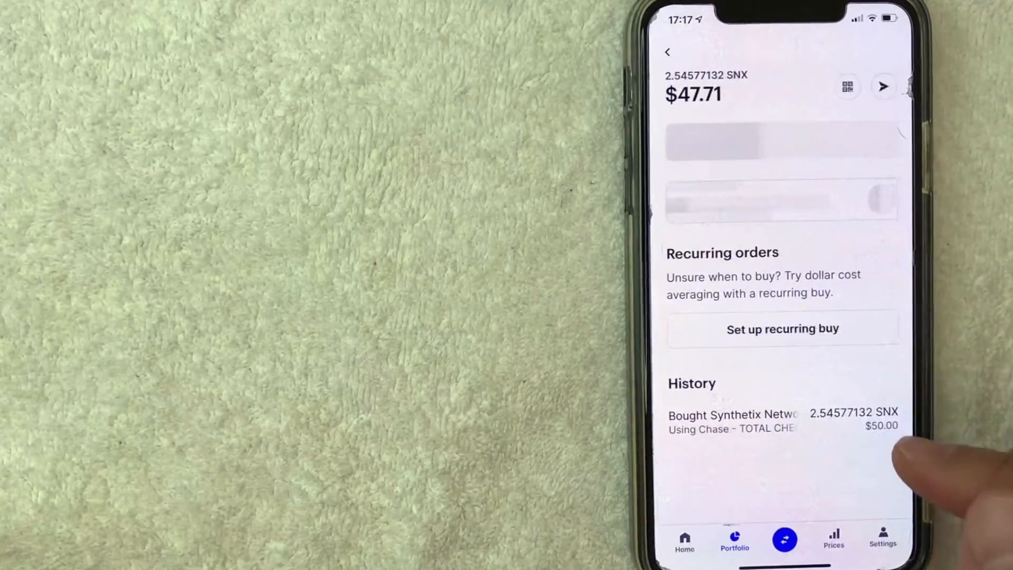